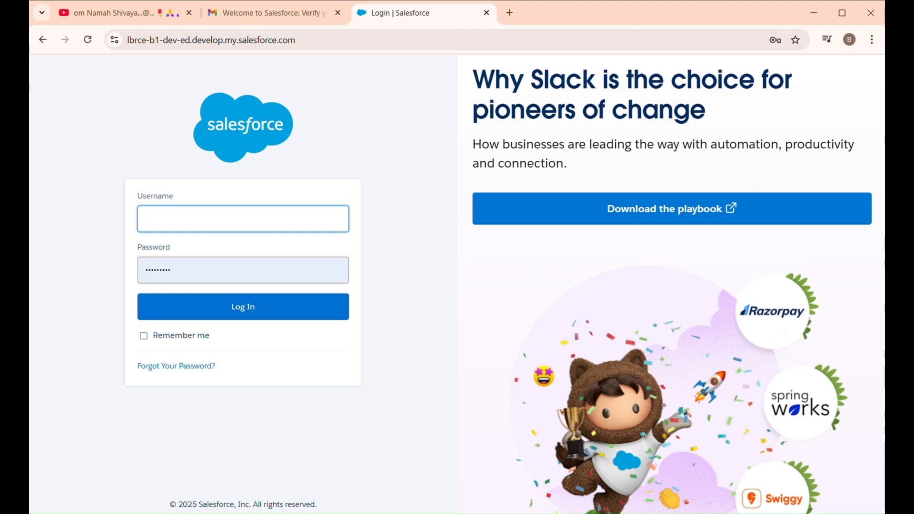
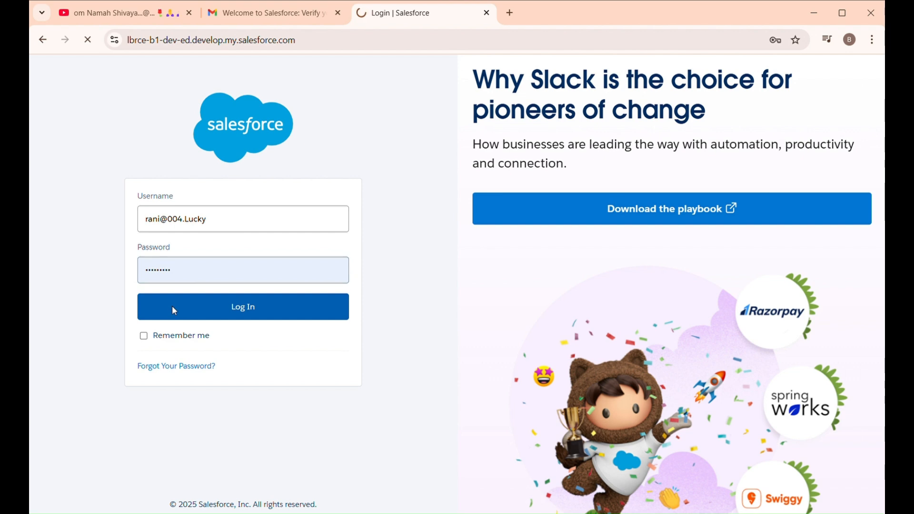
# - Log in with the username entered and the saved password
pyautogui.click(243, 306)
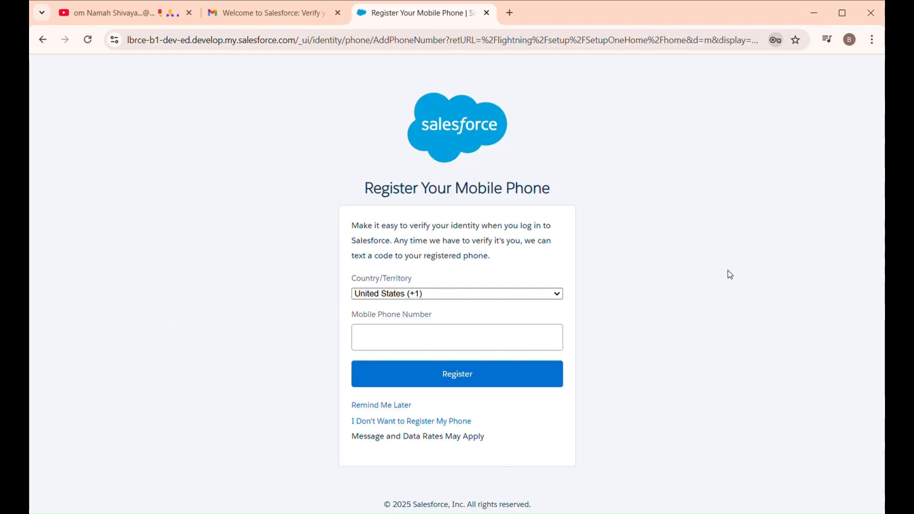
pyautogui.moveTo(532, 314)
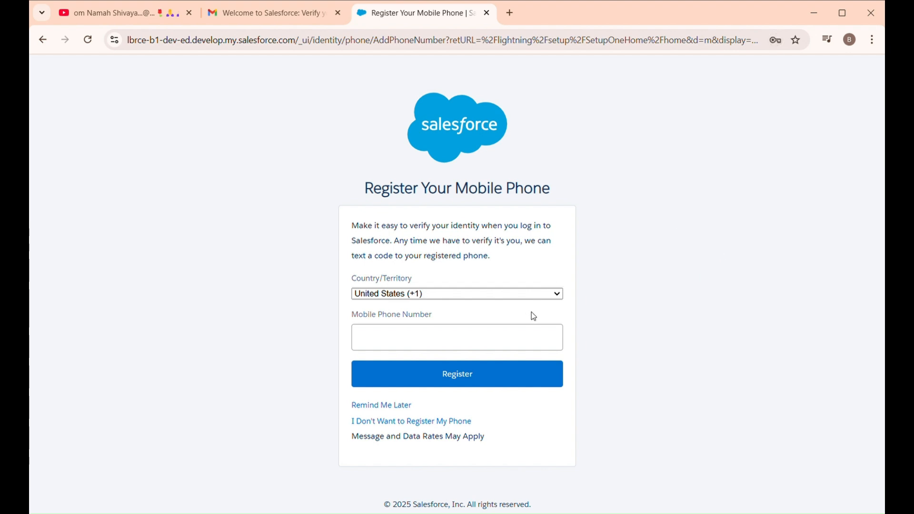
pyautogui.click(457, 337)
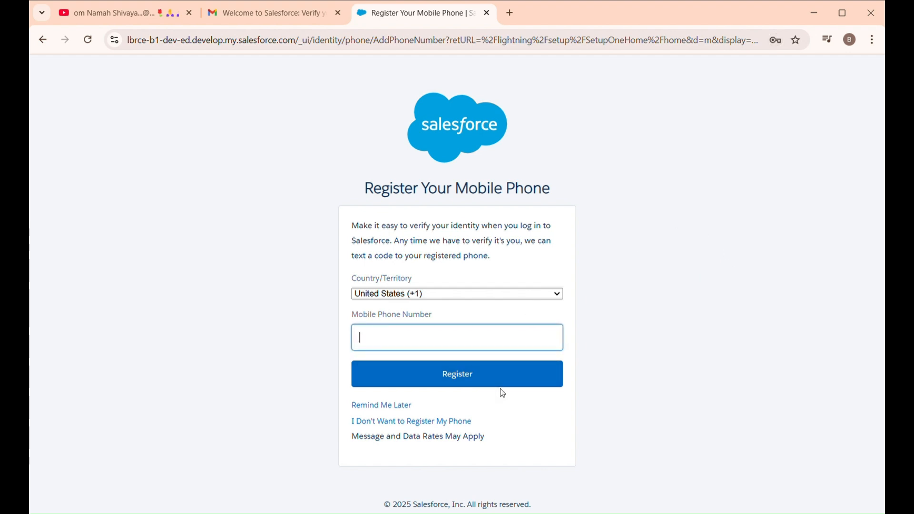
pyautogui.moveTo(513, 350)
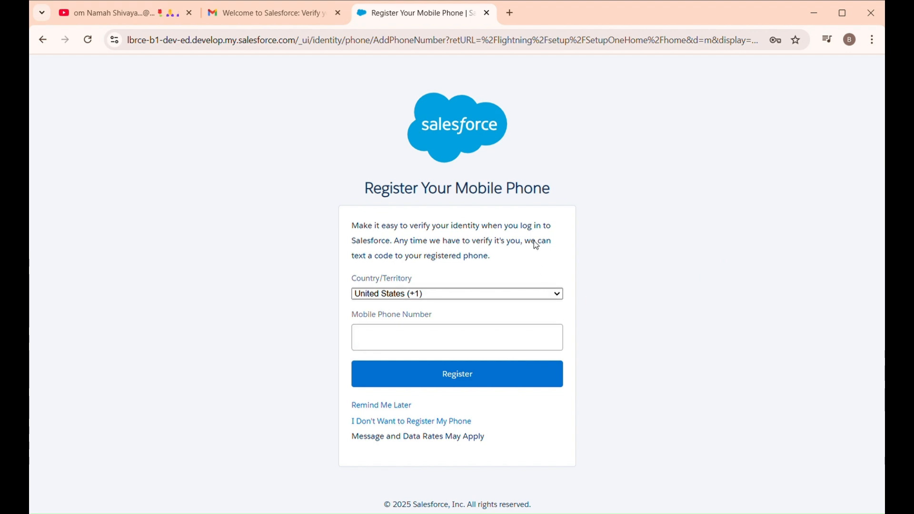
pyautogui.moveTo(499, 141)
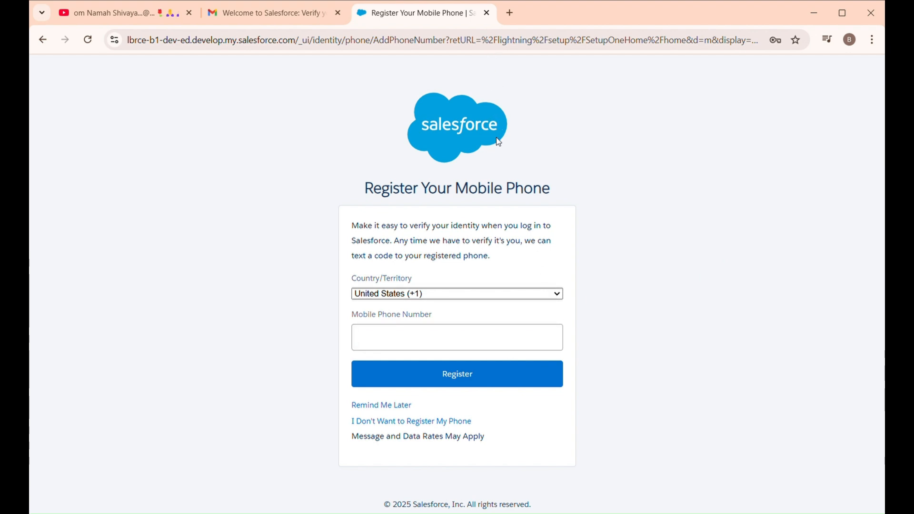
pyautogui.moveTo(500, 102)
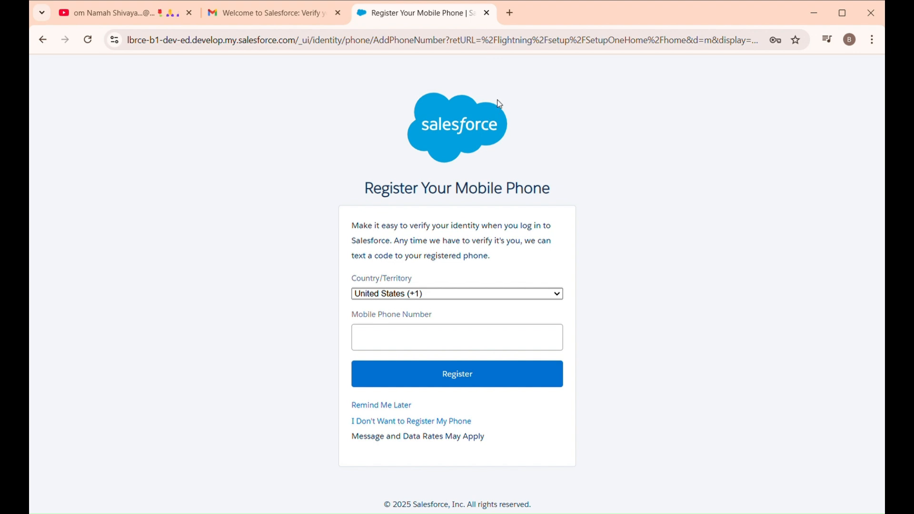
pyautogui.moveTo(476, 192)
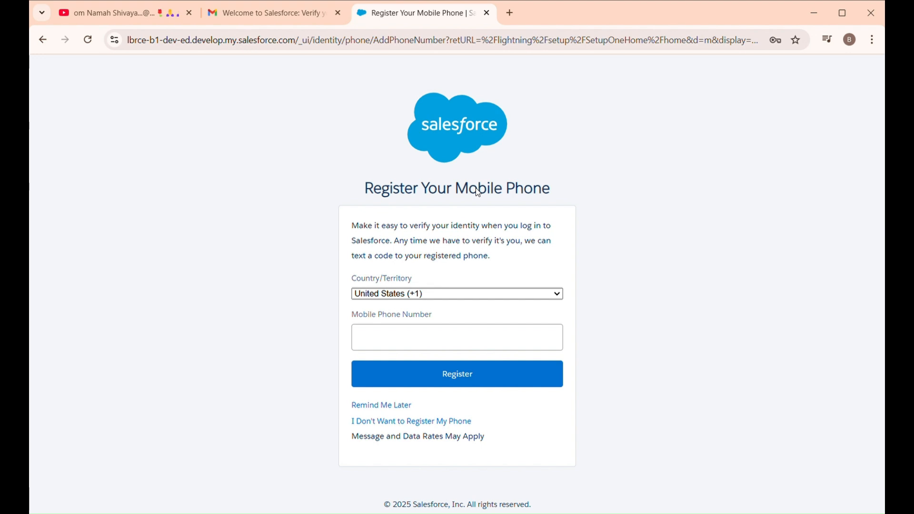
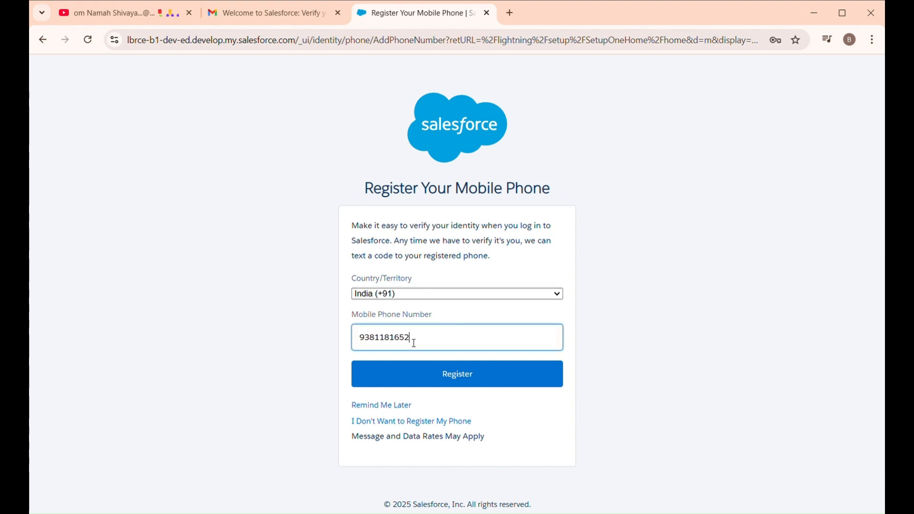
pyautogui.click(457, 373)
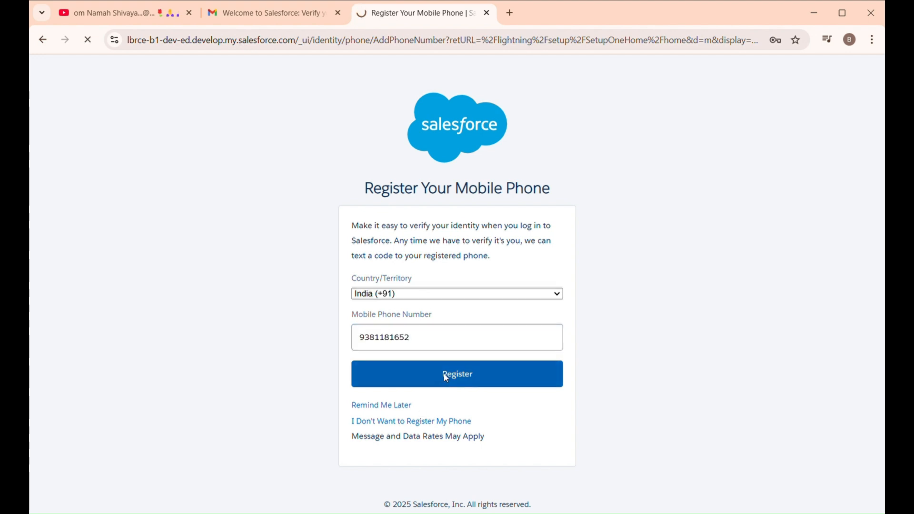
pyautogui.click(457, 373)
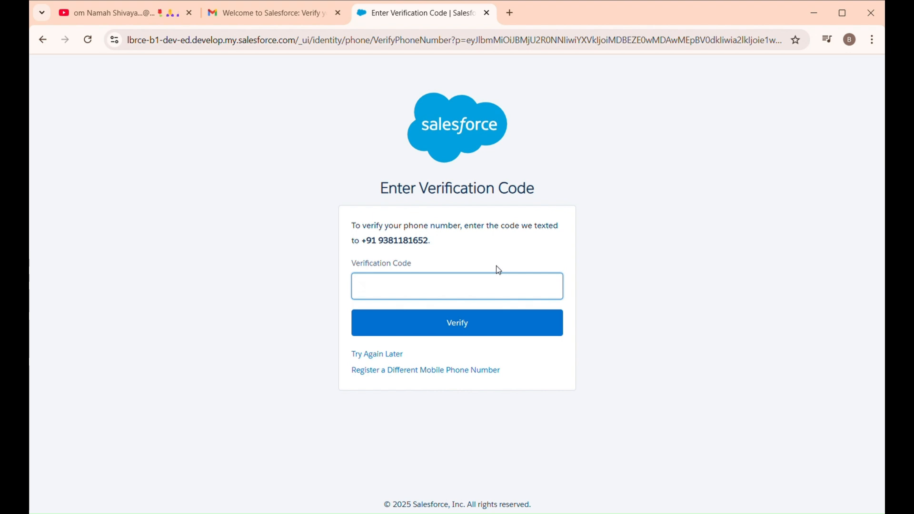
pyautogui.click(457, 286)
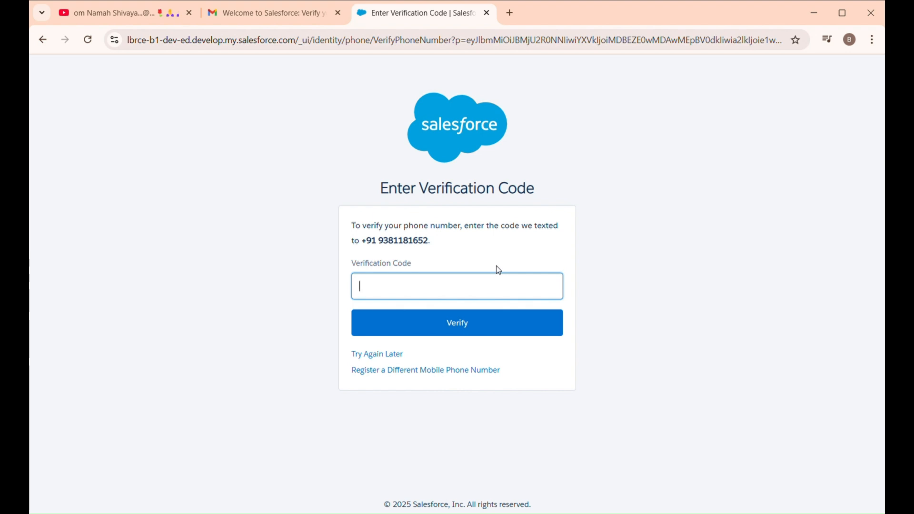
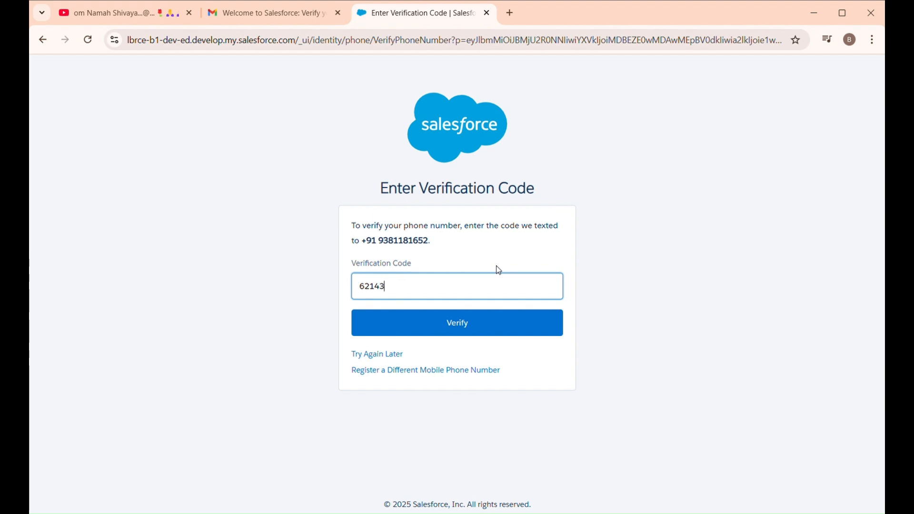
pyautogui.click(457, 323)
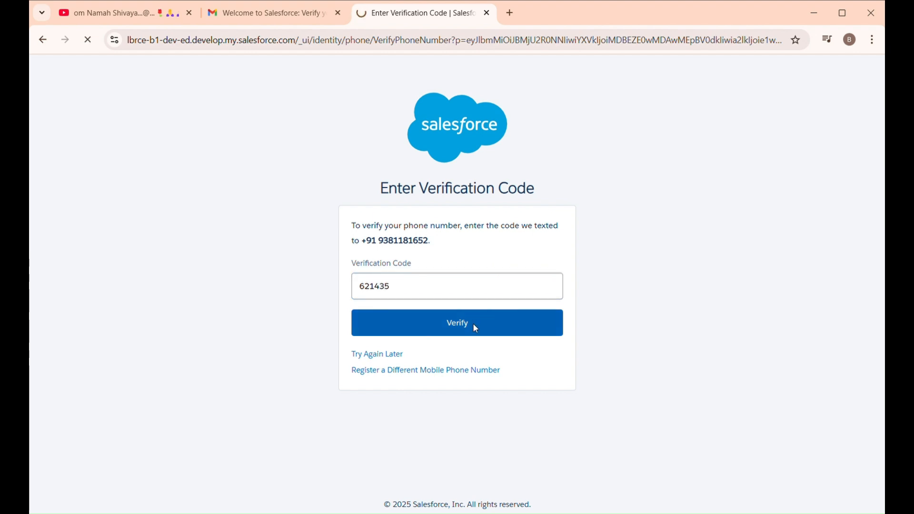